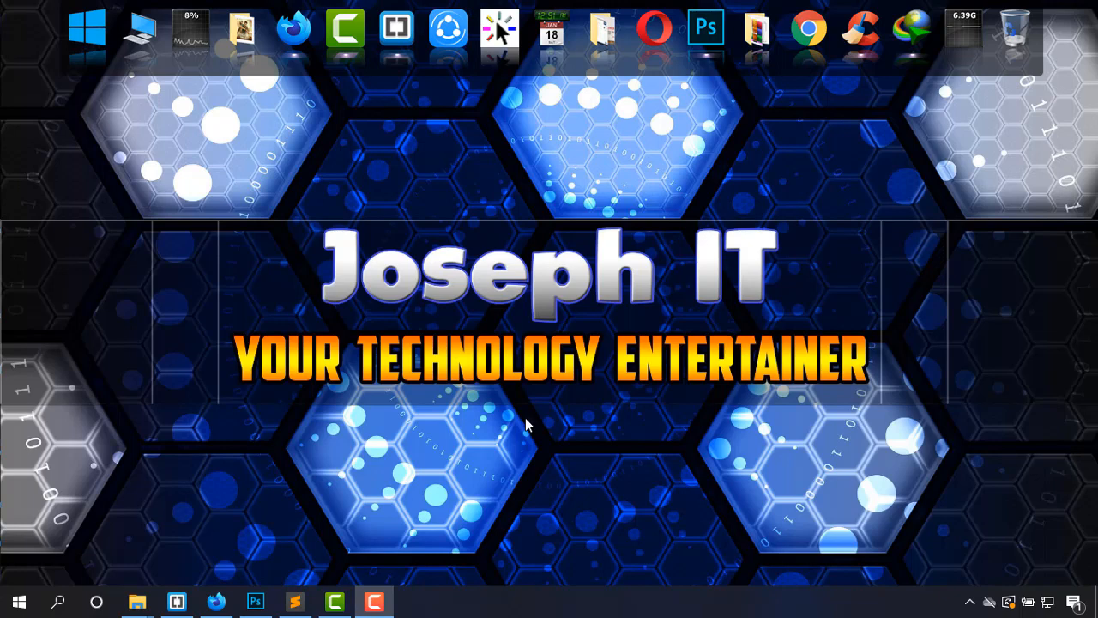
Launch PowerPoint from the Start search by searching 'power'.
text(power)
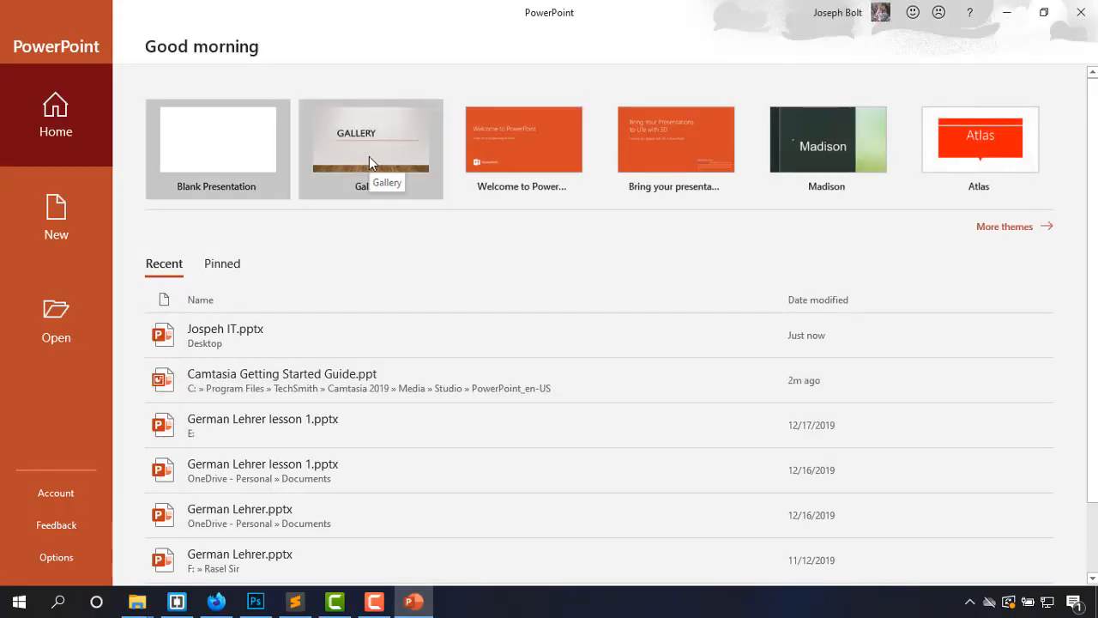
Create a Gallery-template presentation titled JOSEPH IT with subtitle JOSEPH BOLT.
click(216, 139)
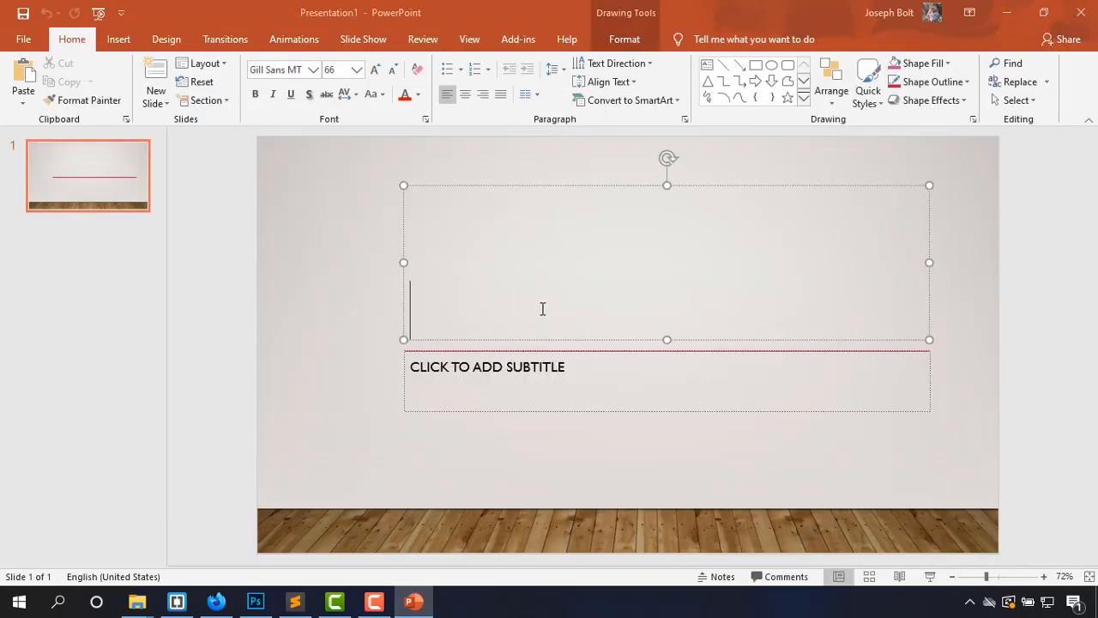
text(o)
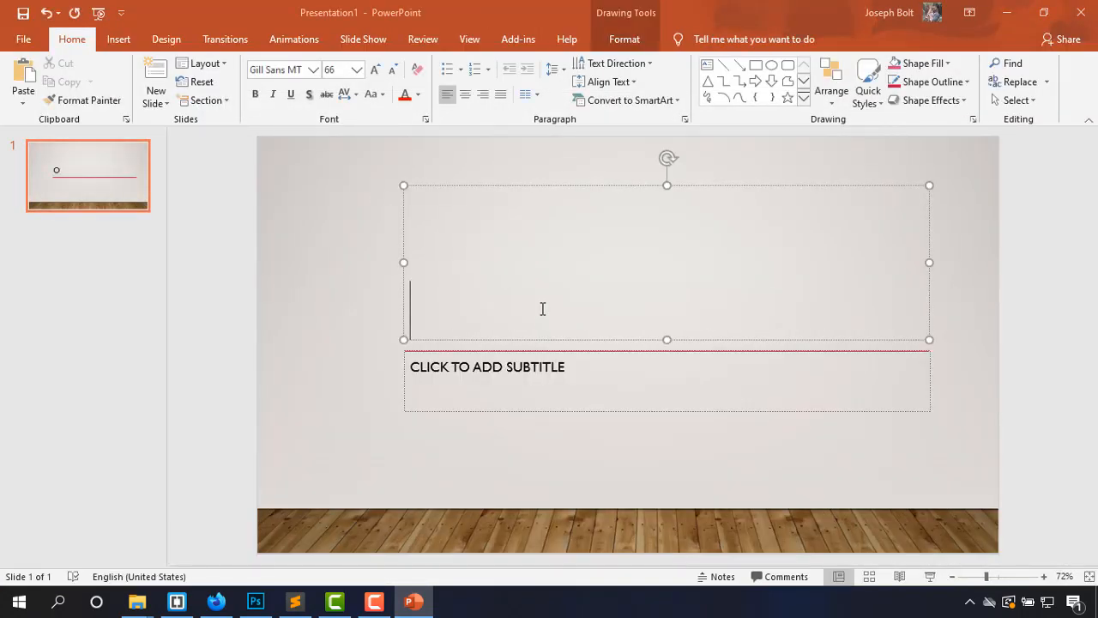
text(JOSEPH IT)
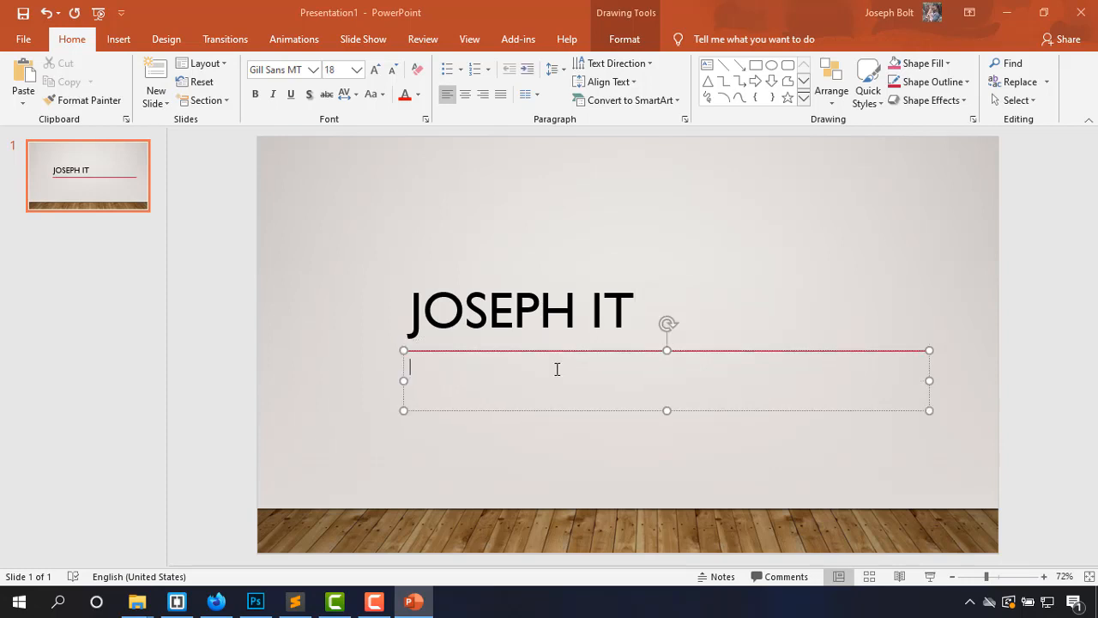
text(JOSEPH BOL)
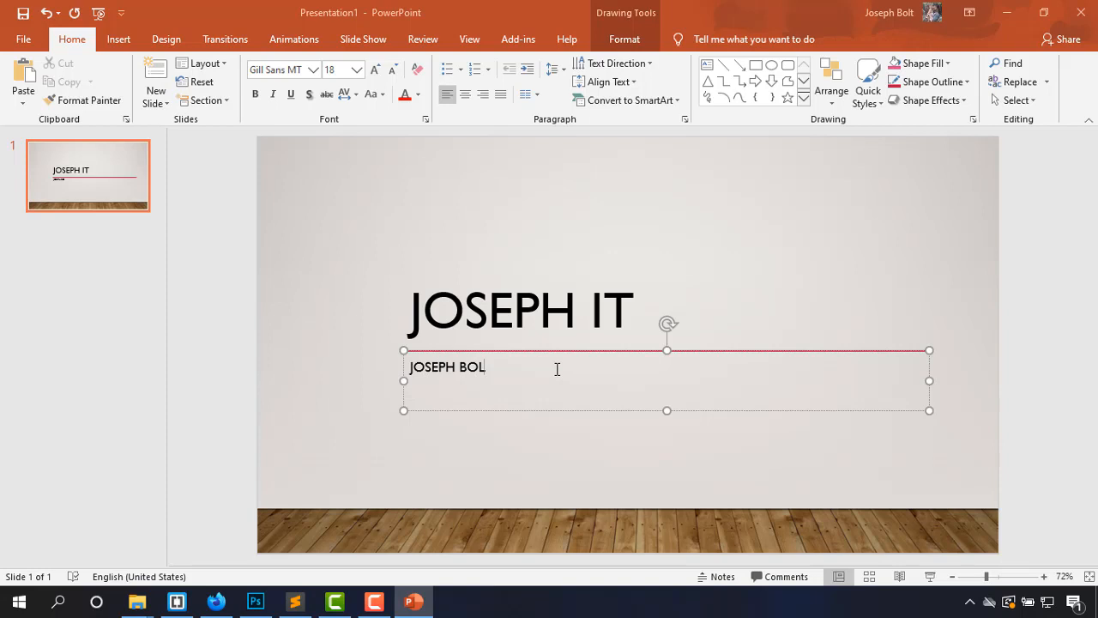
click(518, 311)
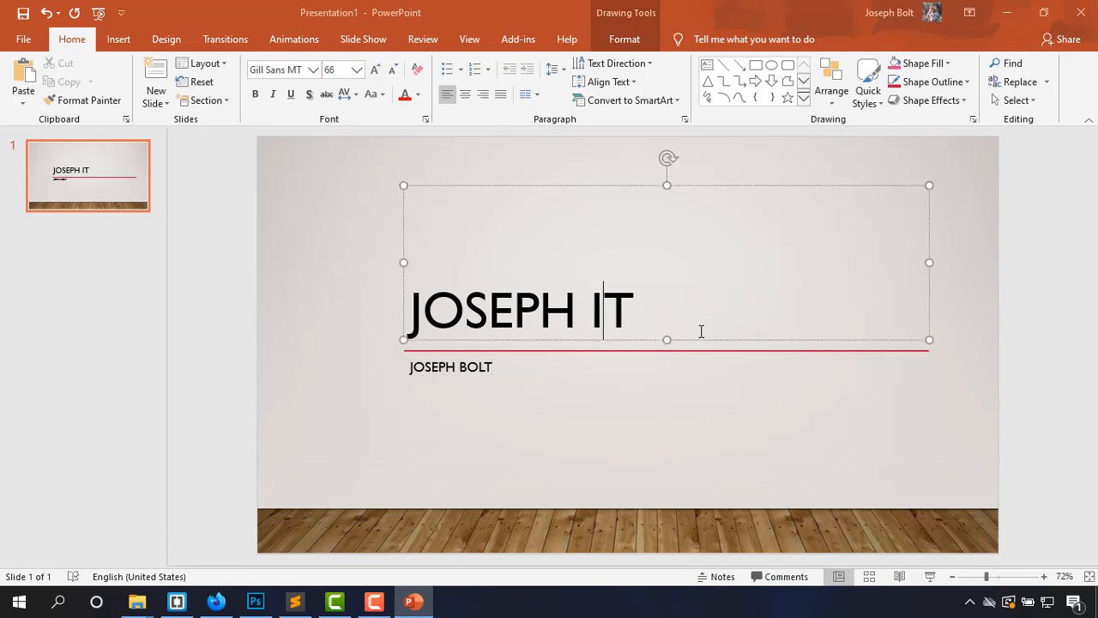
mouse_move(696, 352)
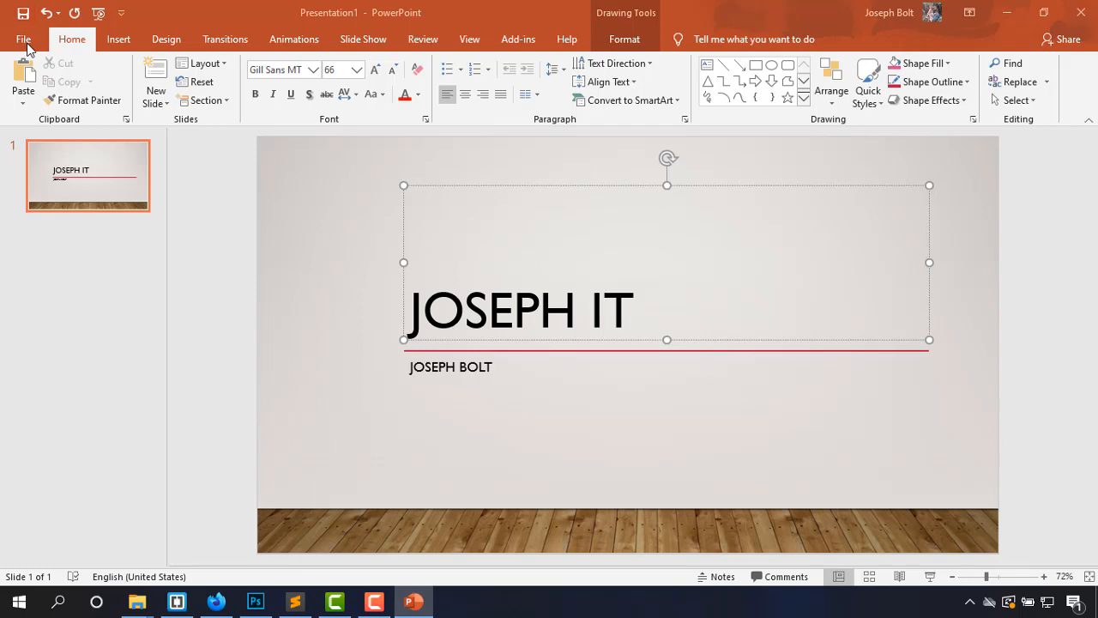
Start Save As from the File menu with the Desktop folder as the location.
click(22, 38)
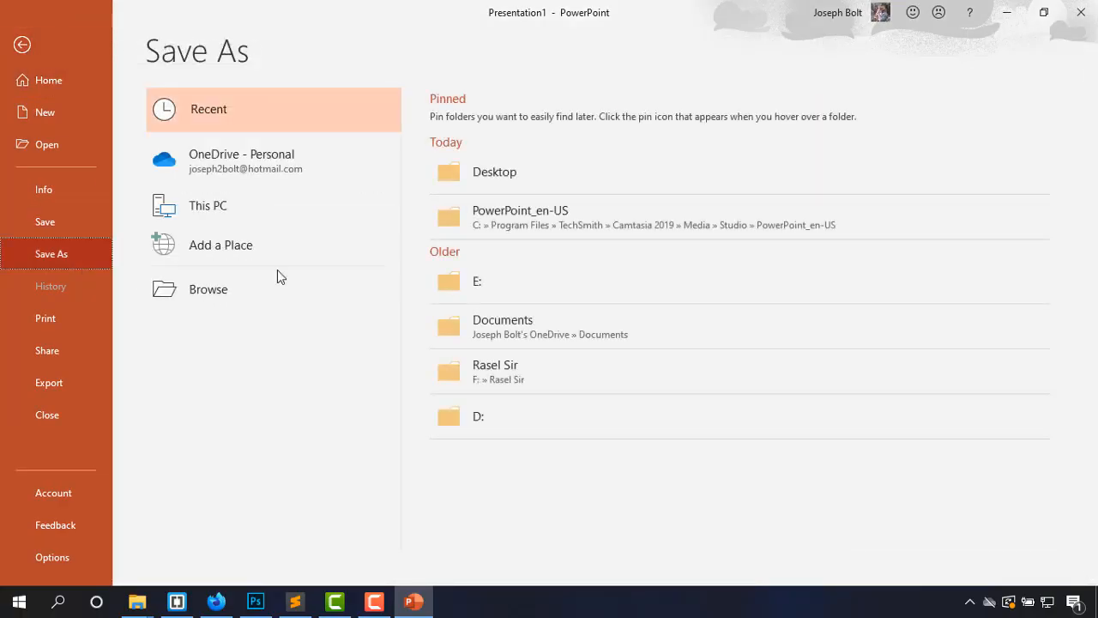
mouse_move(541, 172)
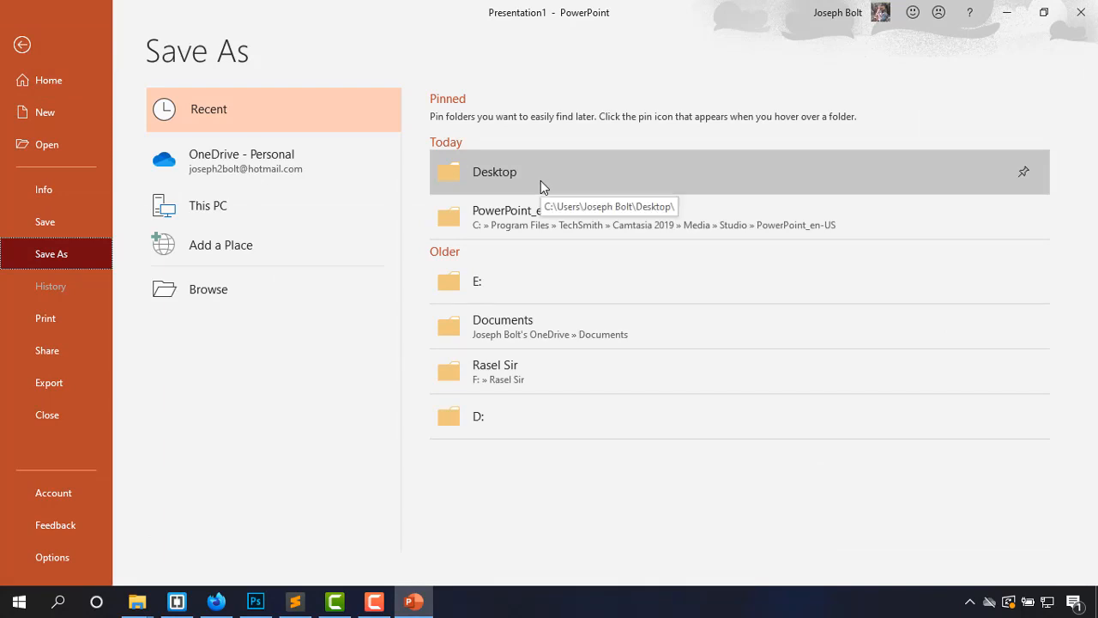
click(494, 171)
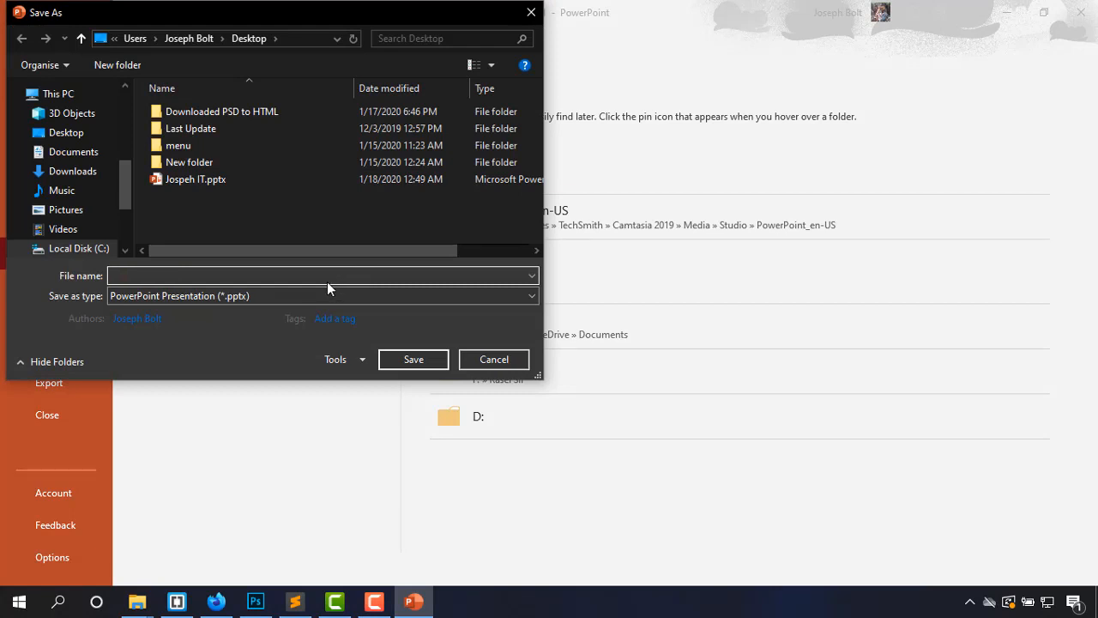
Save as it.pptx on the Desktop with a confirmed password to open set via General Options.
text(it)
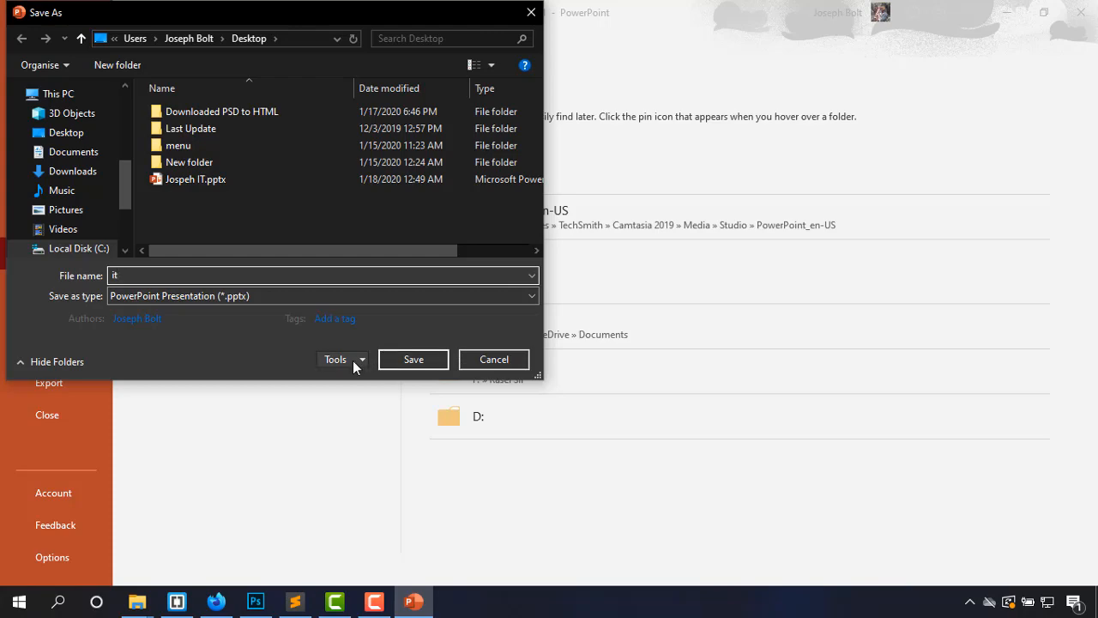
click(343, 359)
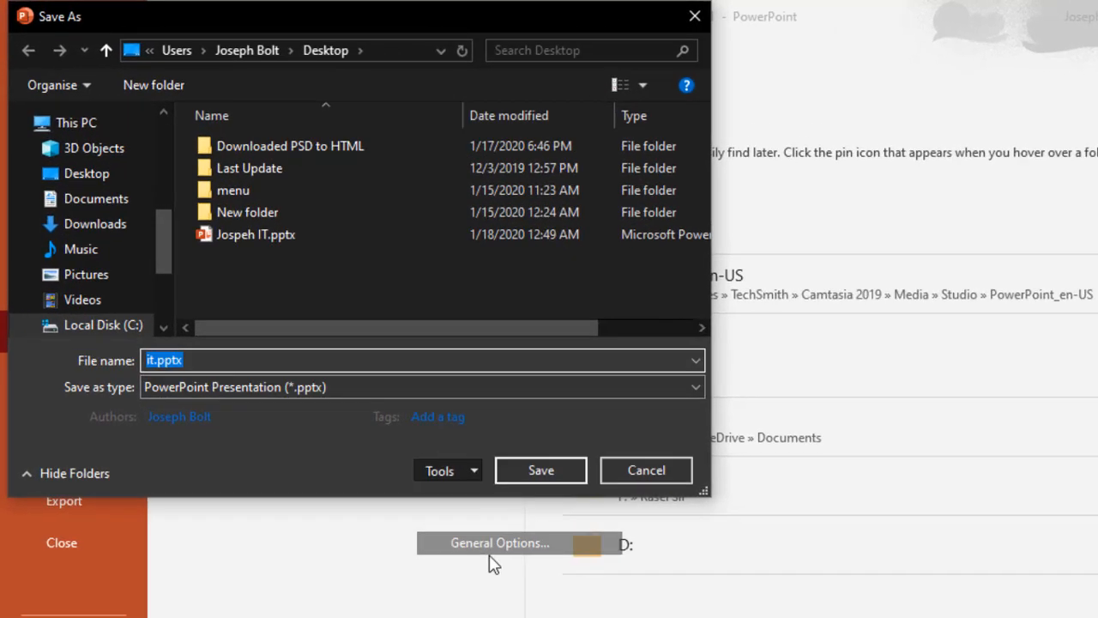
click(502, 542)
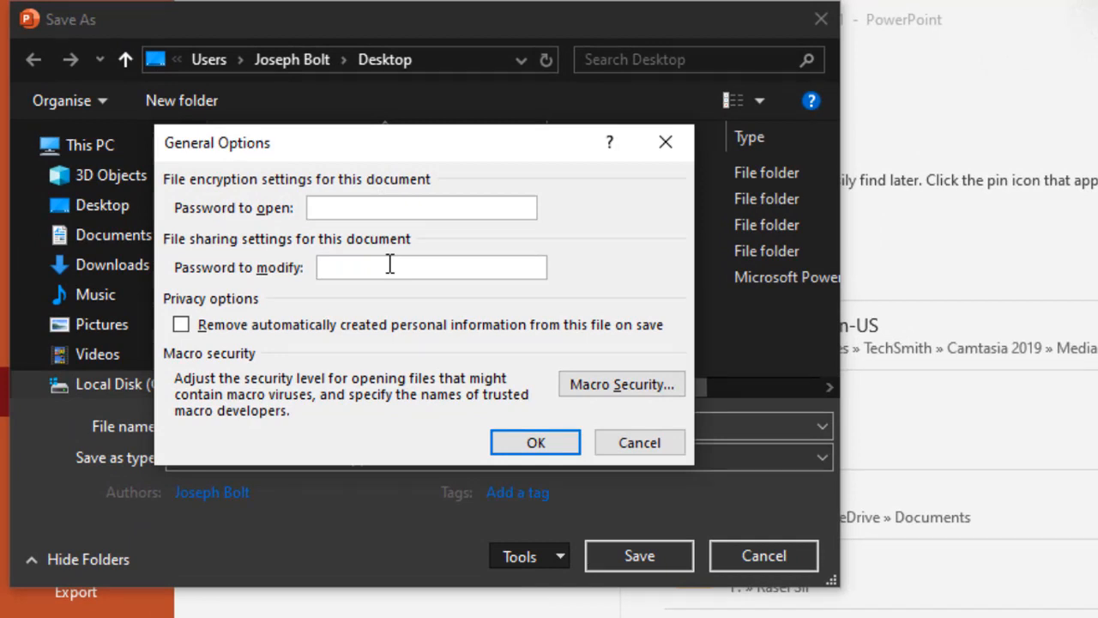
text(****)
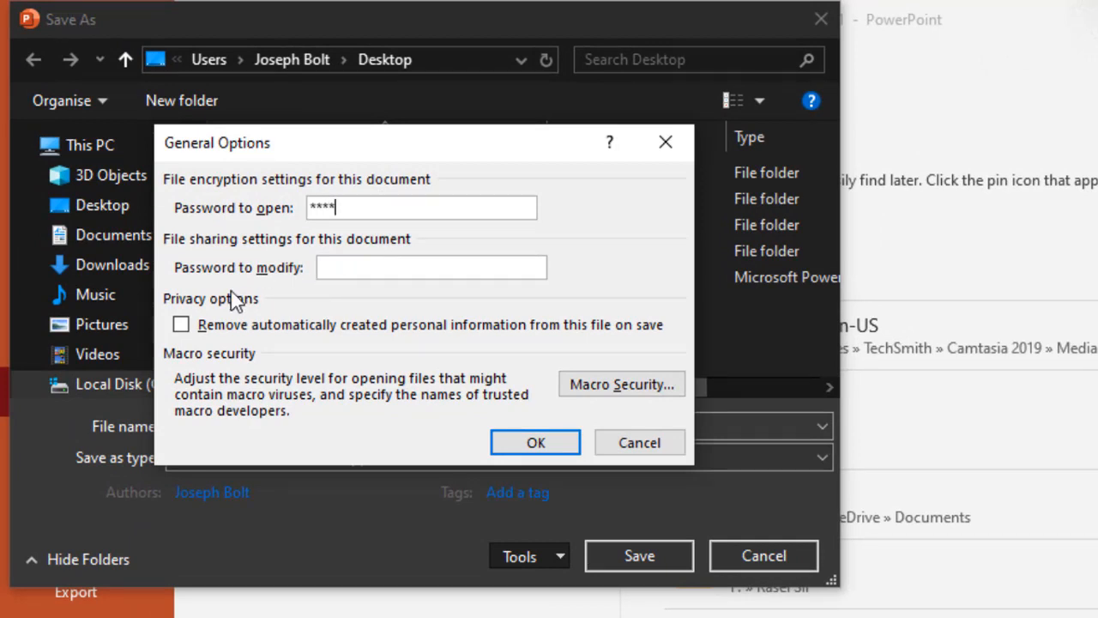
mouse_move(333, 319)
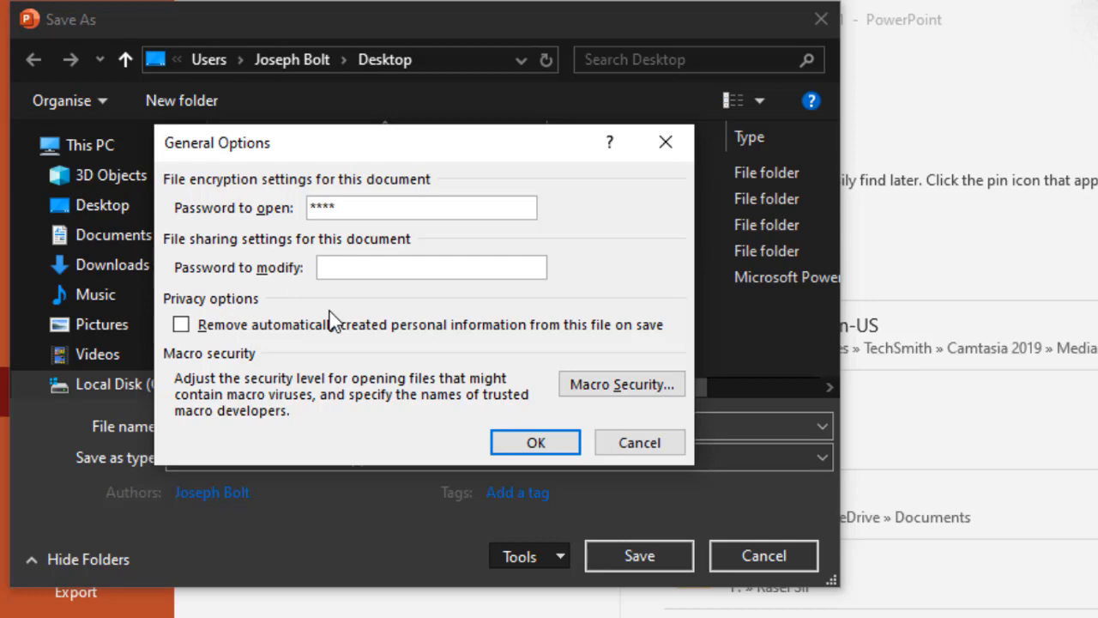
click(535, 442)
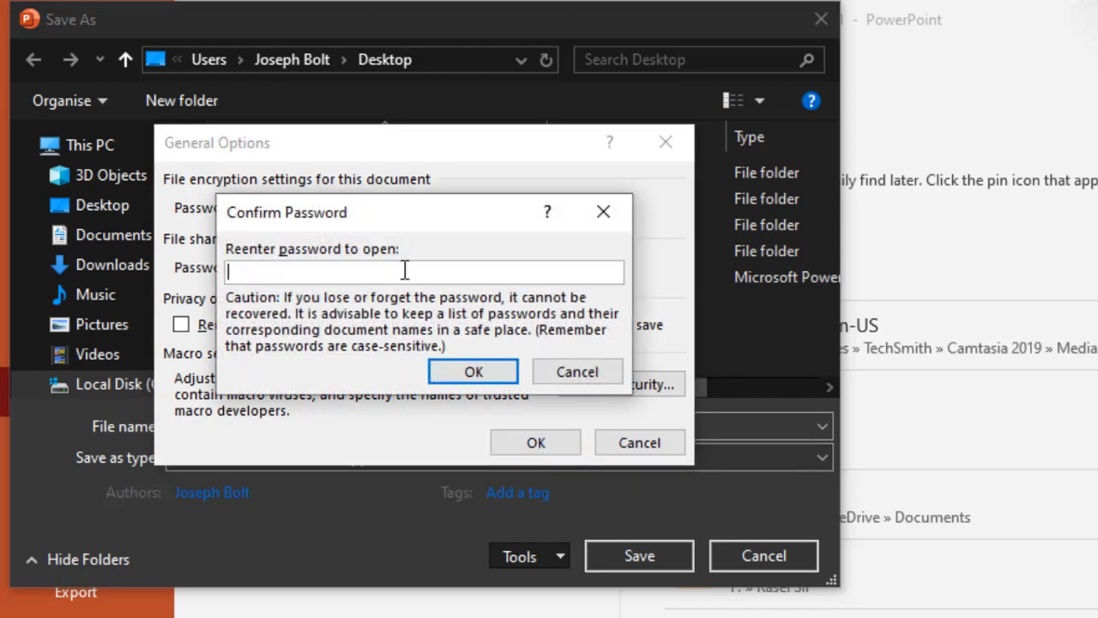
text(**)
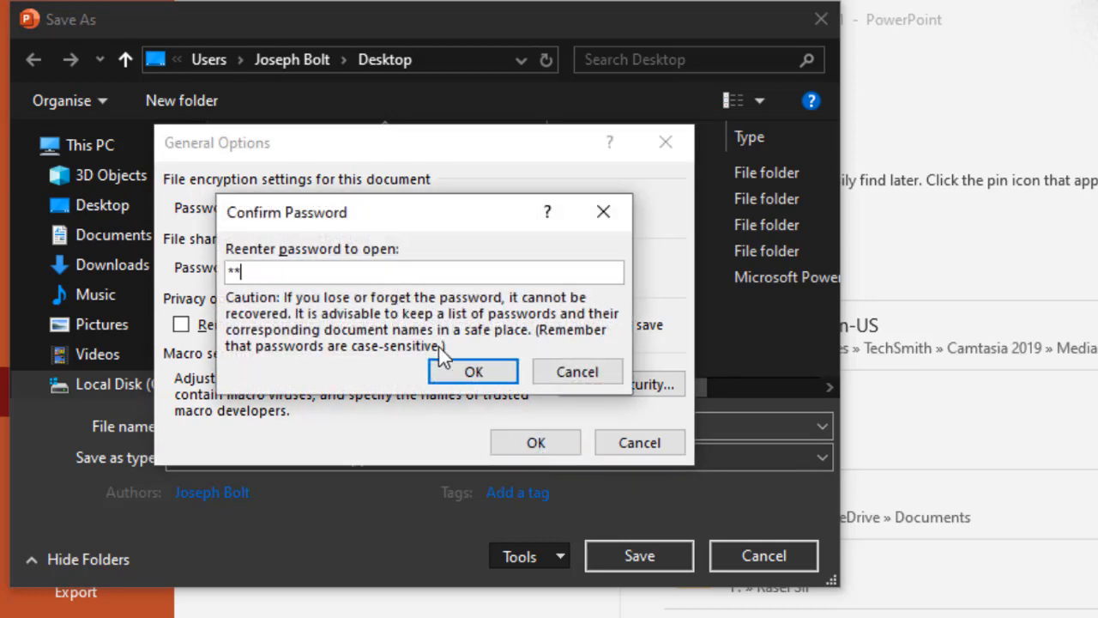
click(474, 371)
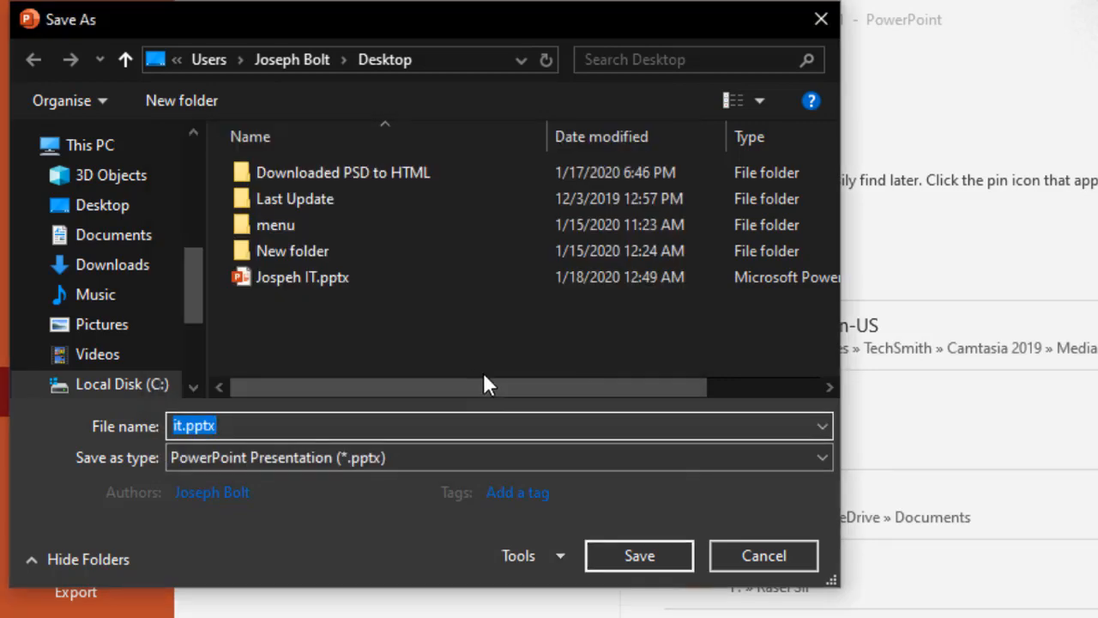
click(762, 556)
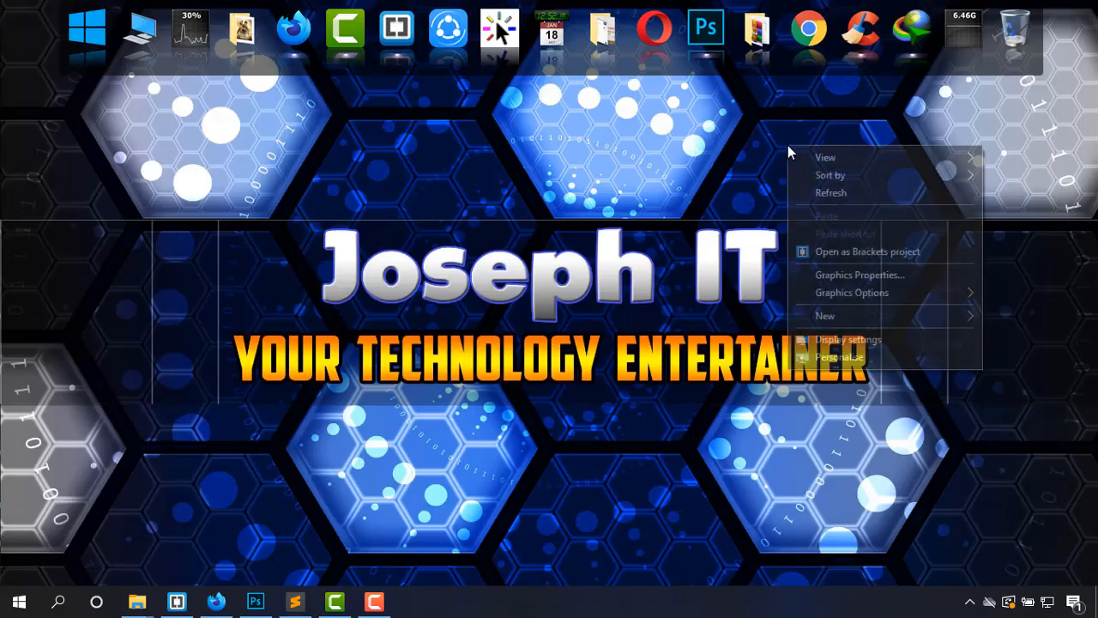
Show the desktop icons, reposition it.pptx and open it so the password prompt appears.
click(824, 158)
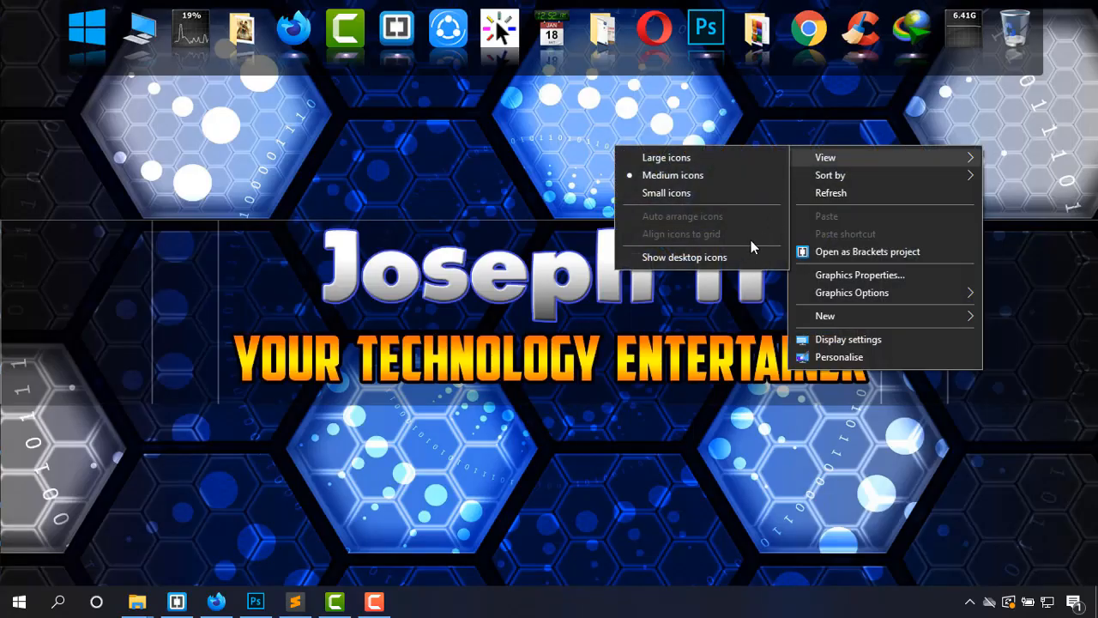
click(684, 258)
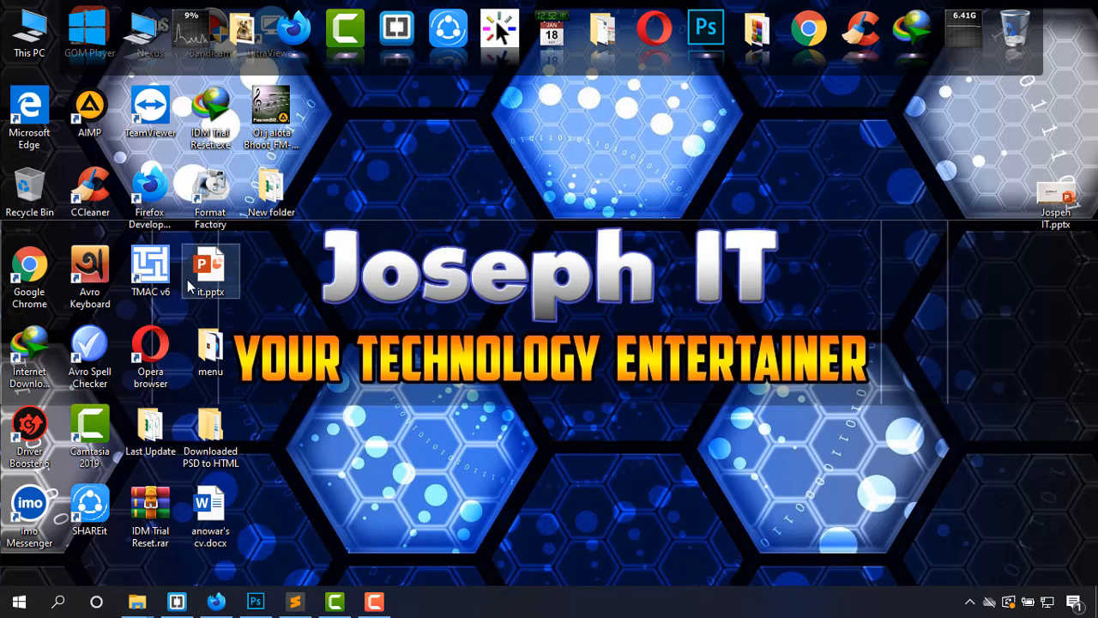
drag(209, 271, 1056, 347)
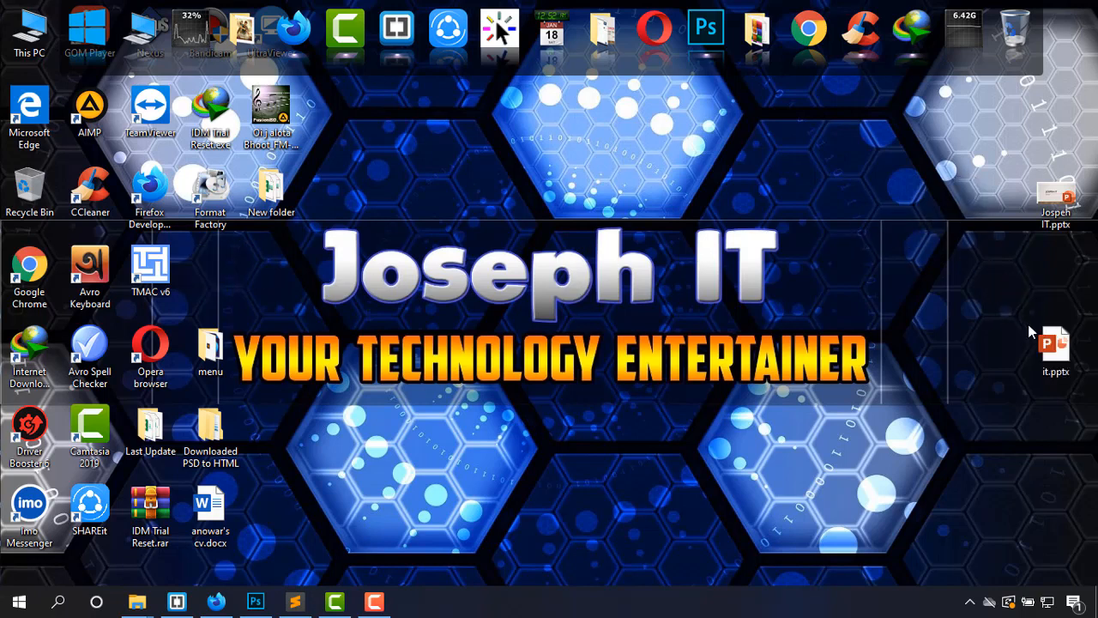
mouse_move(1058, 346)
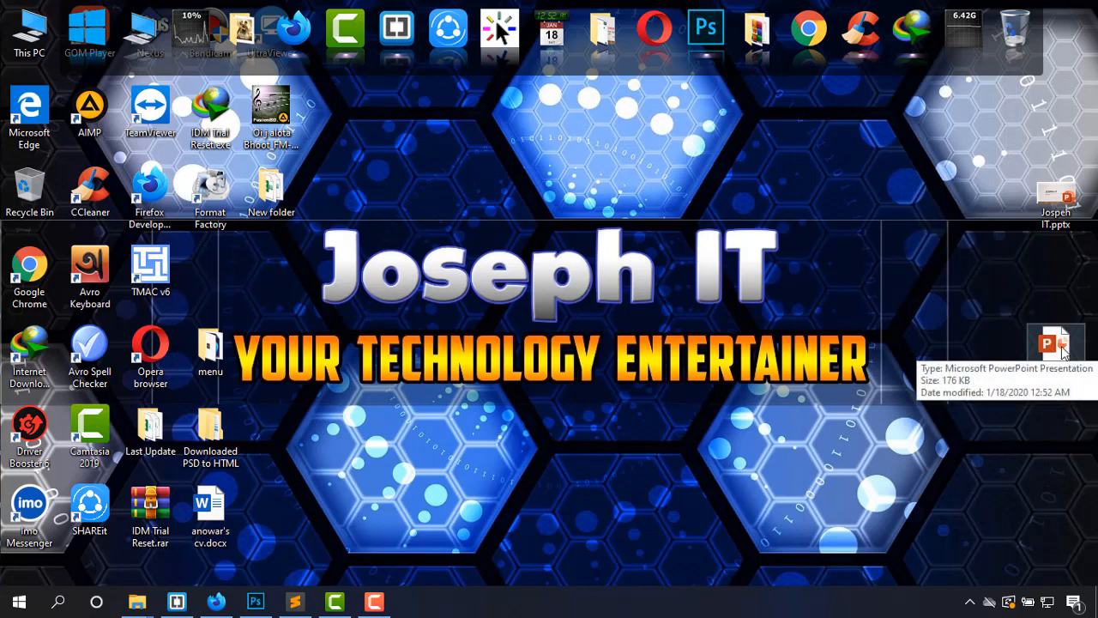
double_click(1057, 343)
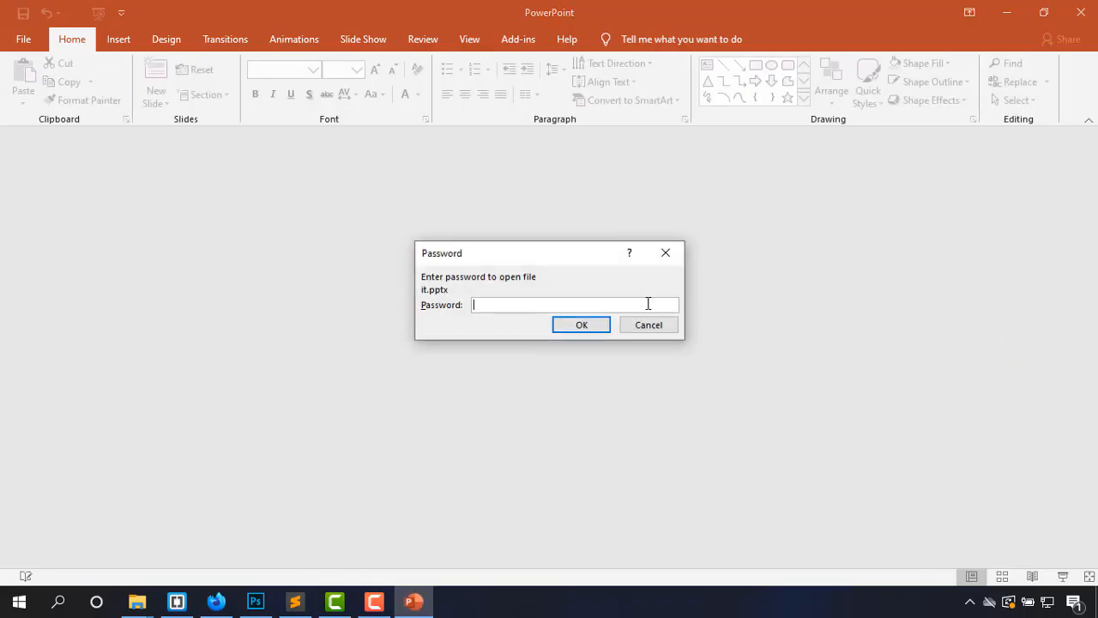
Enter the password to open it.pptx on its JOSEPH IT slide, then close the presentation.
text(****)
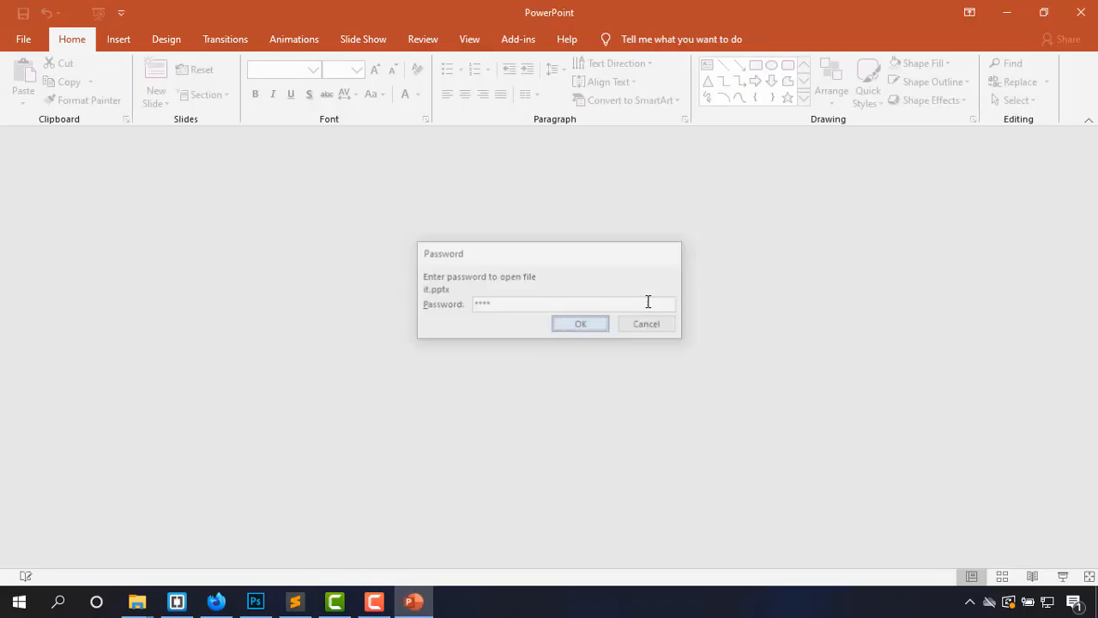
click(580, 323)
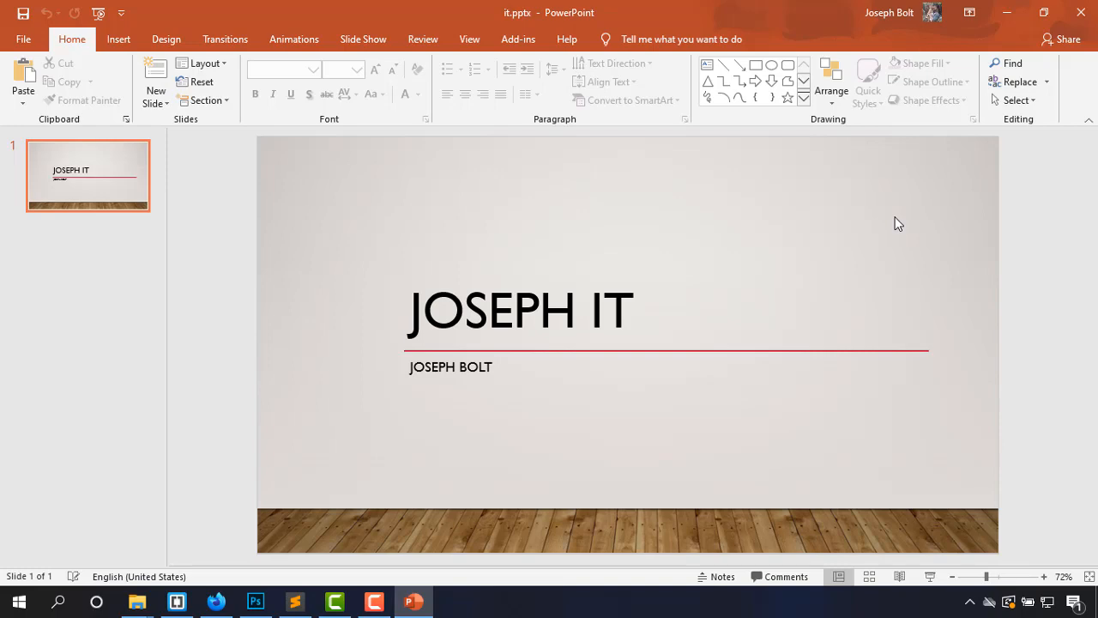
click(1008, 12)
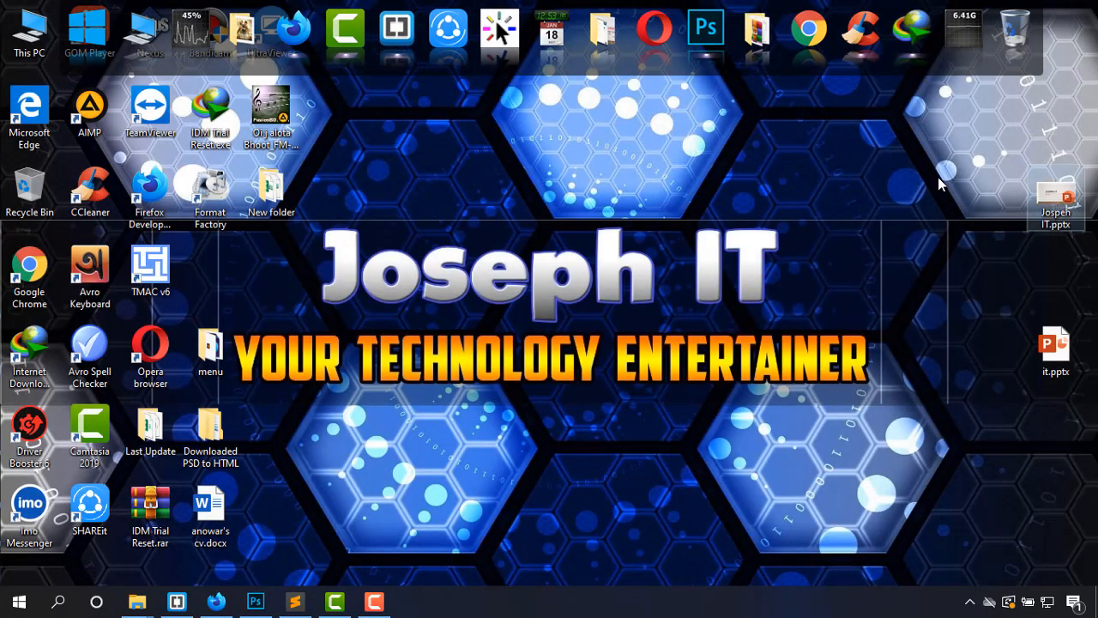
Move Jospeh IT.pptx toward the desktop centre and open it in PowerPoint.
drag(1054, 193, 573, 198)
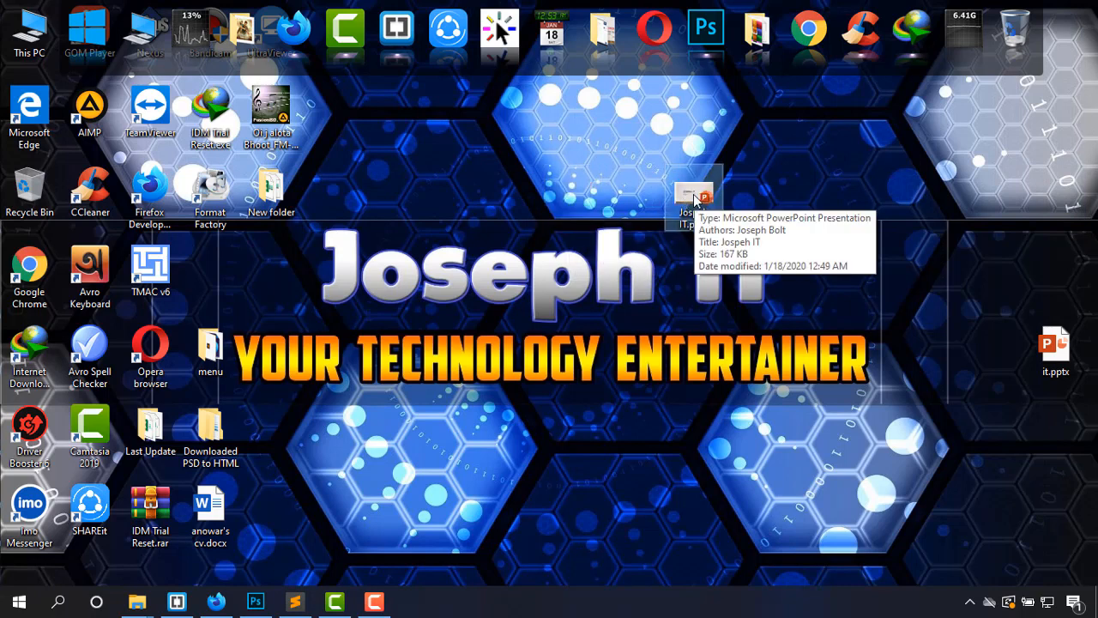
double_click(695, 192)
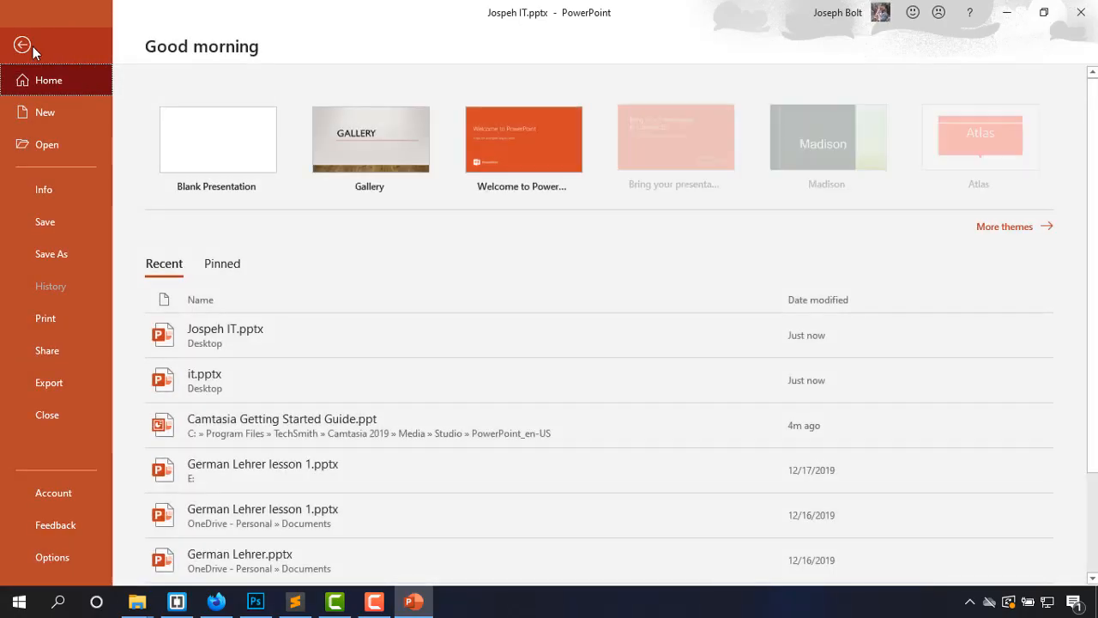
Save Jospeh IT.pptx with a confirmed password to open, replacing the existing desktop copy.
click(51, 254)
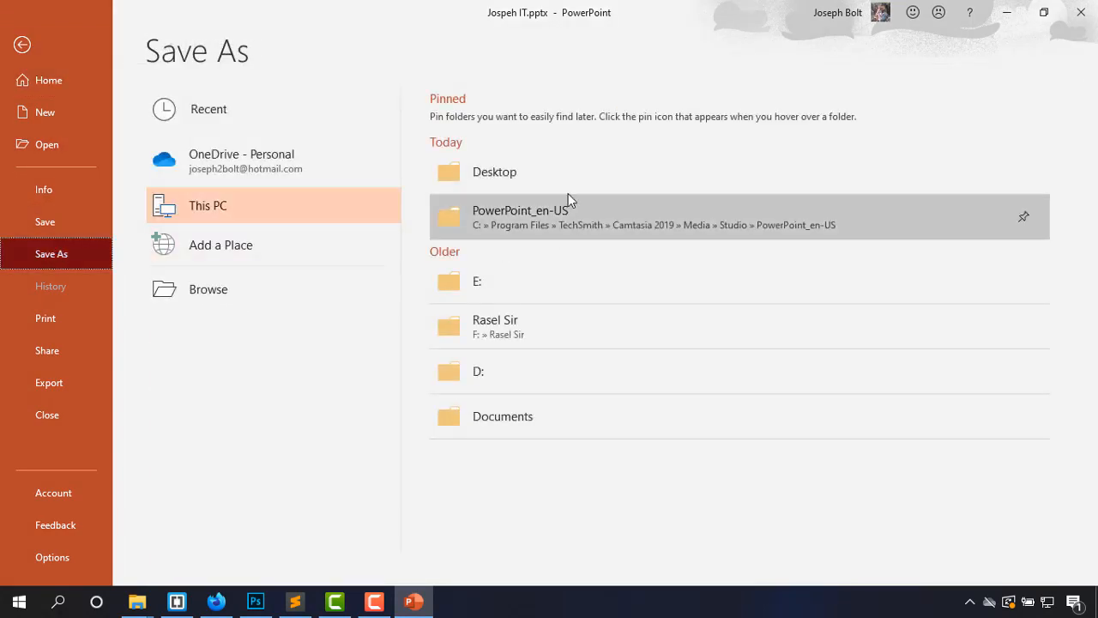
mouse_move(553, 172)
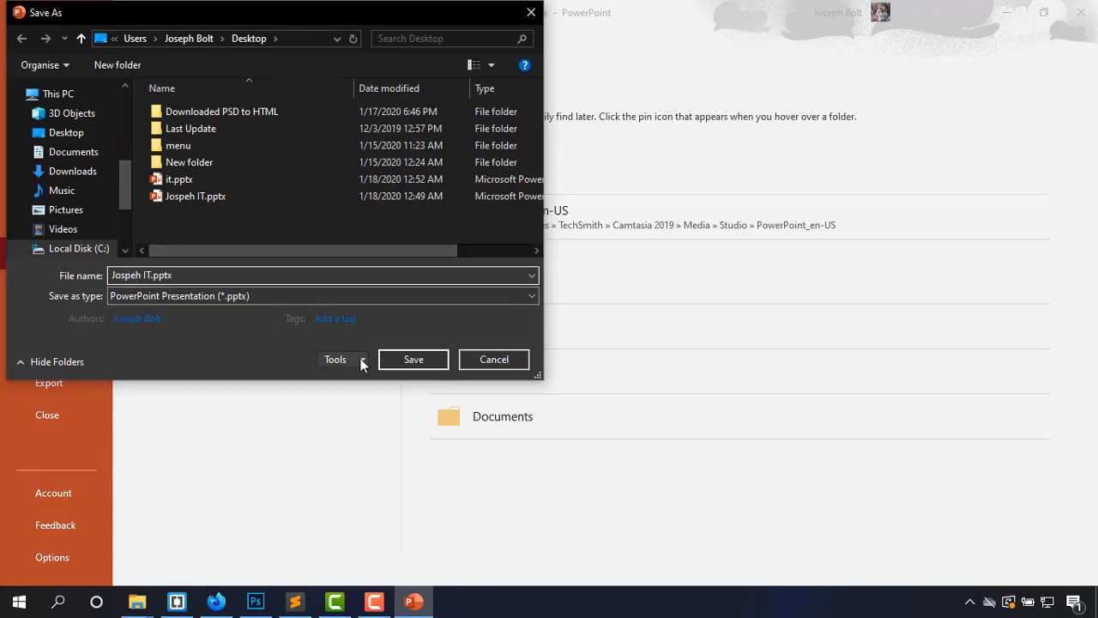
click(341, 359)
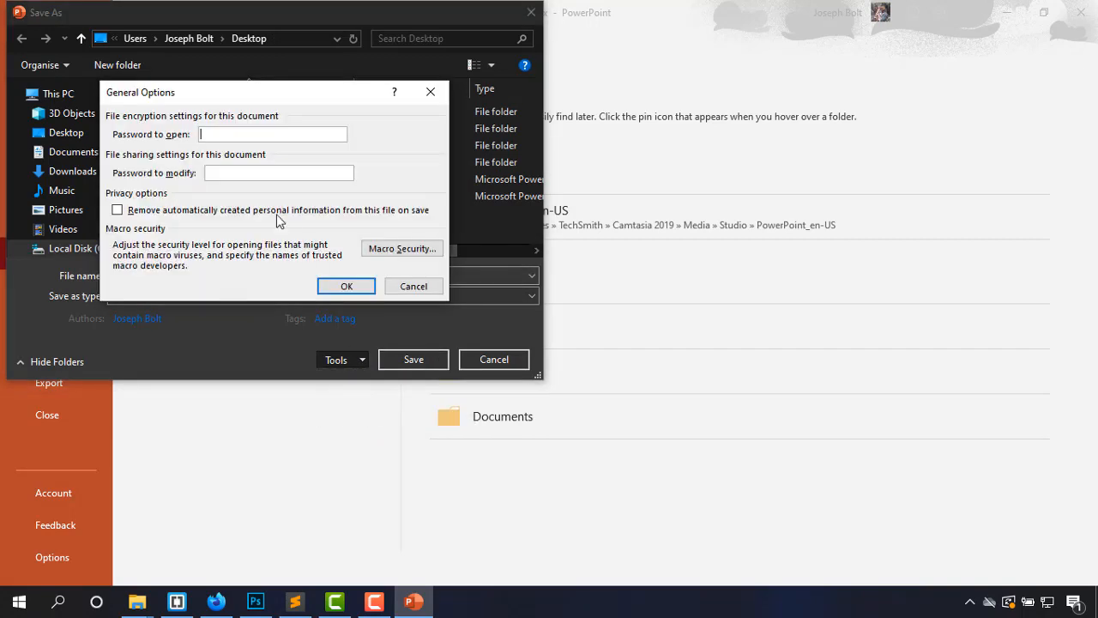
mouse_move(273, 134)
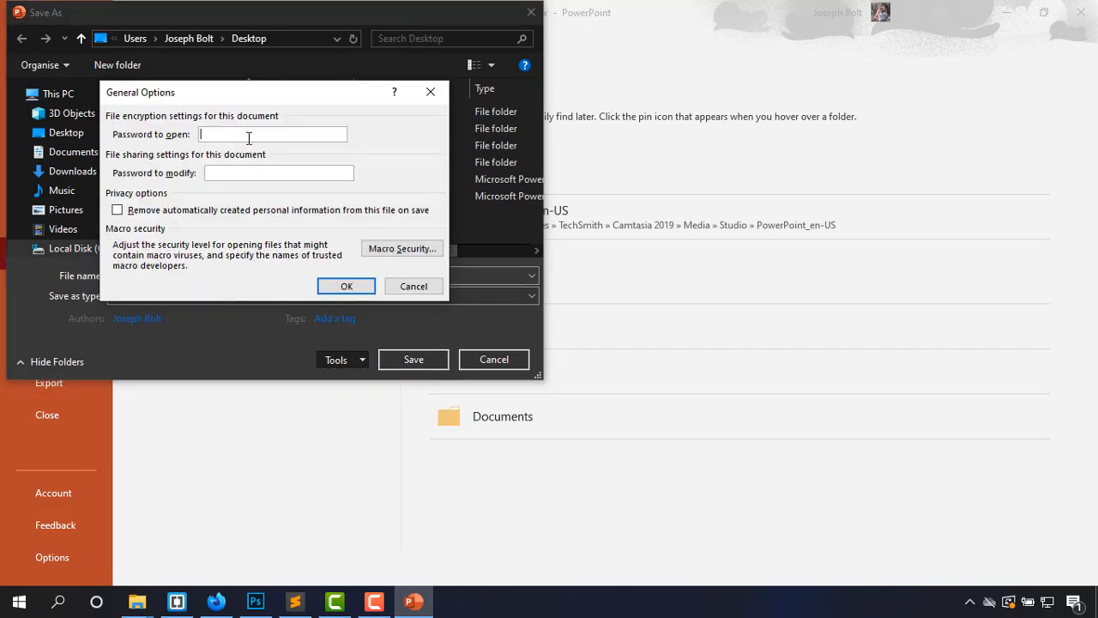
text(****)
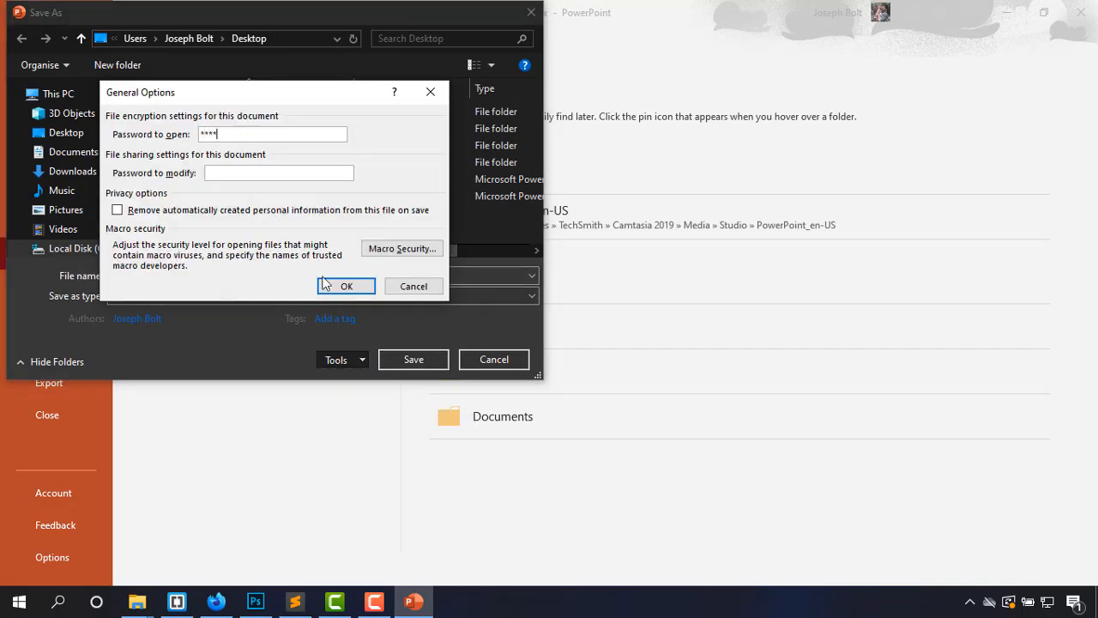
click(346, 285)
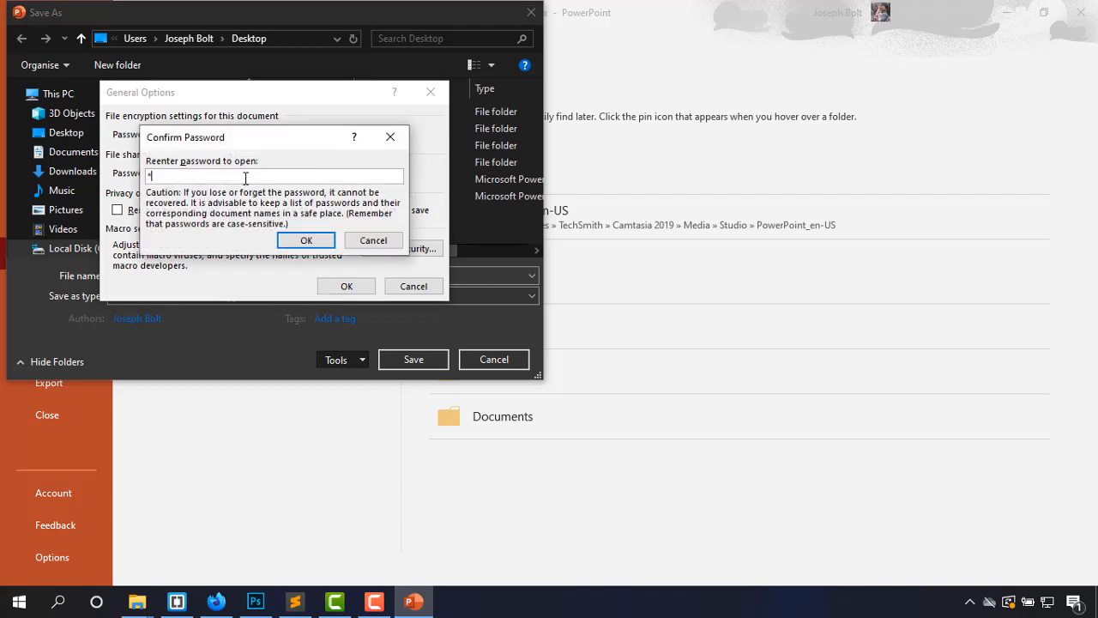
click(306, 240)
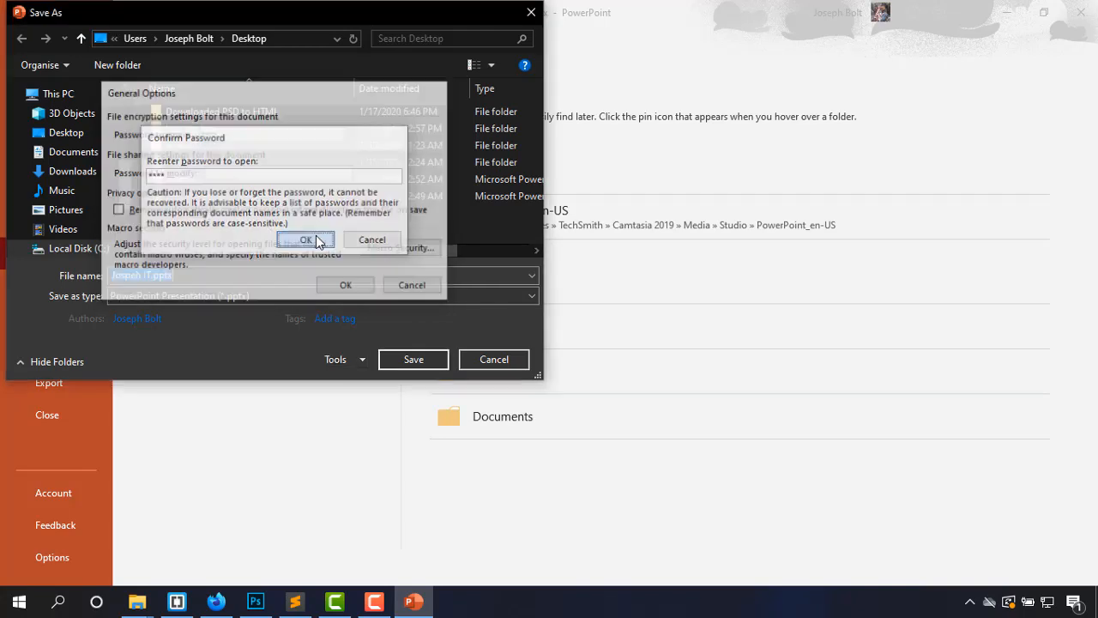
click(306, 241)
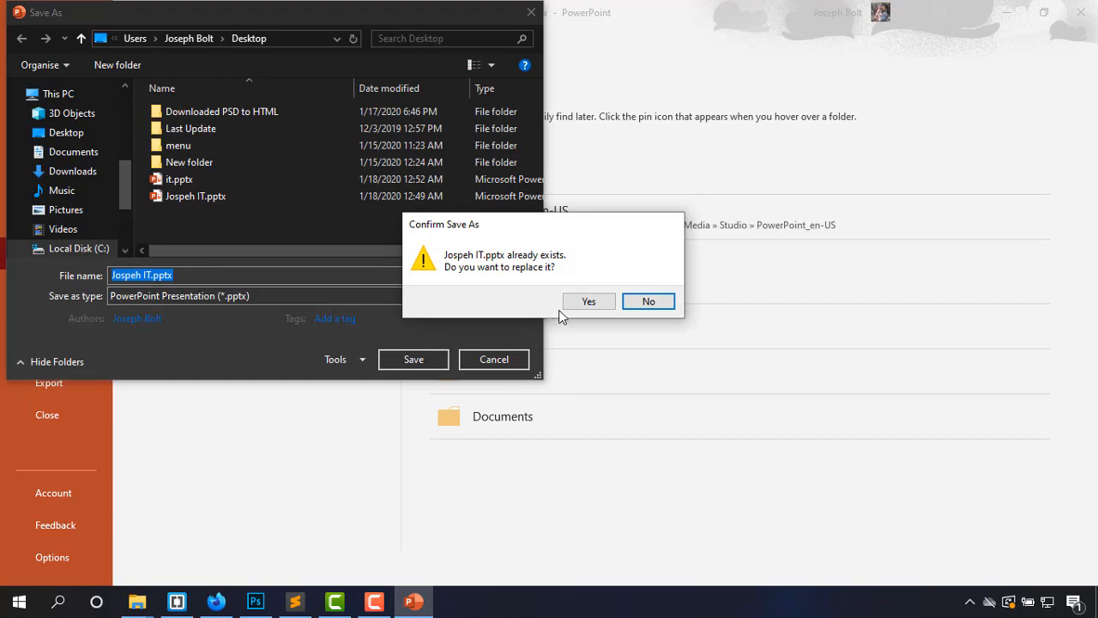
click(588, 302)
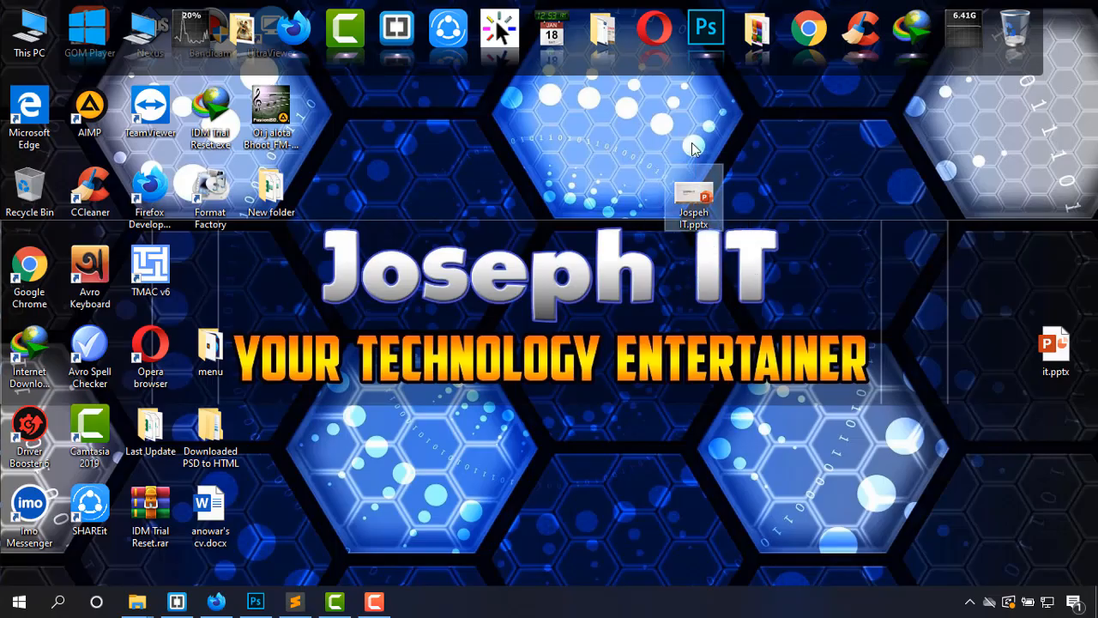
mouse_move(706, 251)
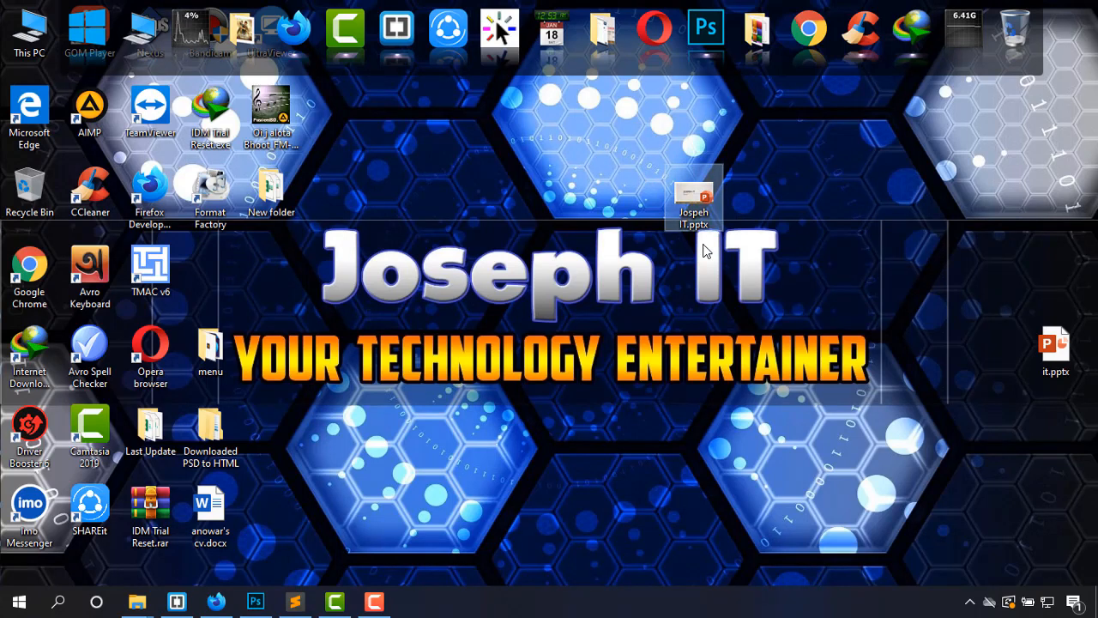
double_click(693, 199)
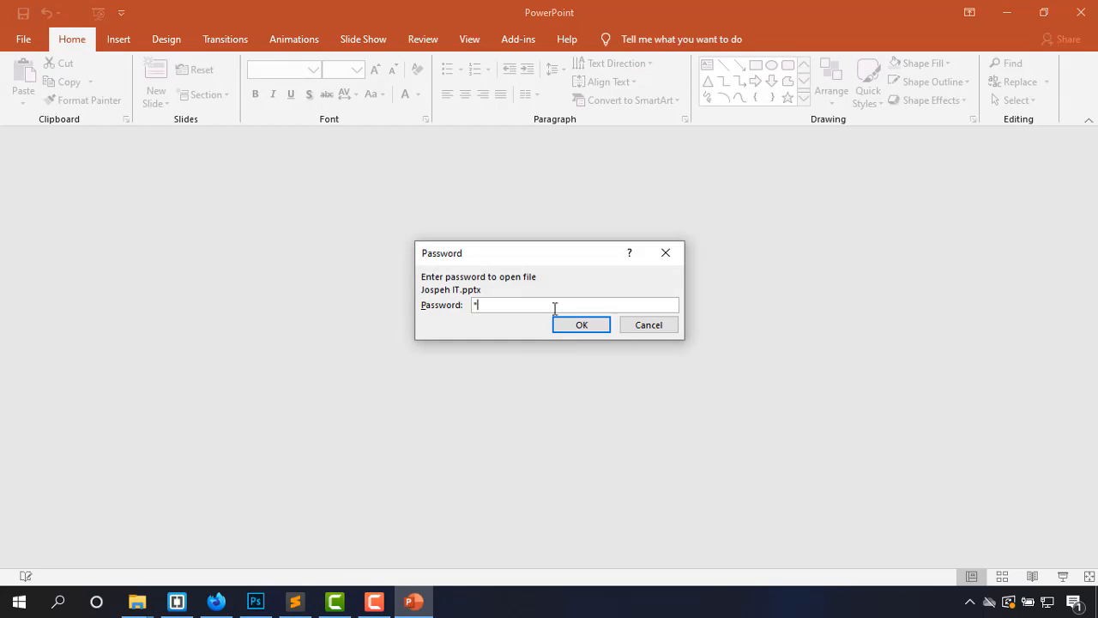
text(*)
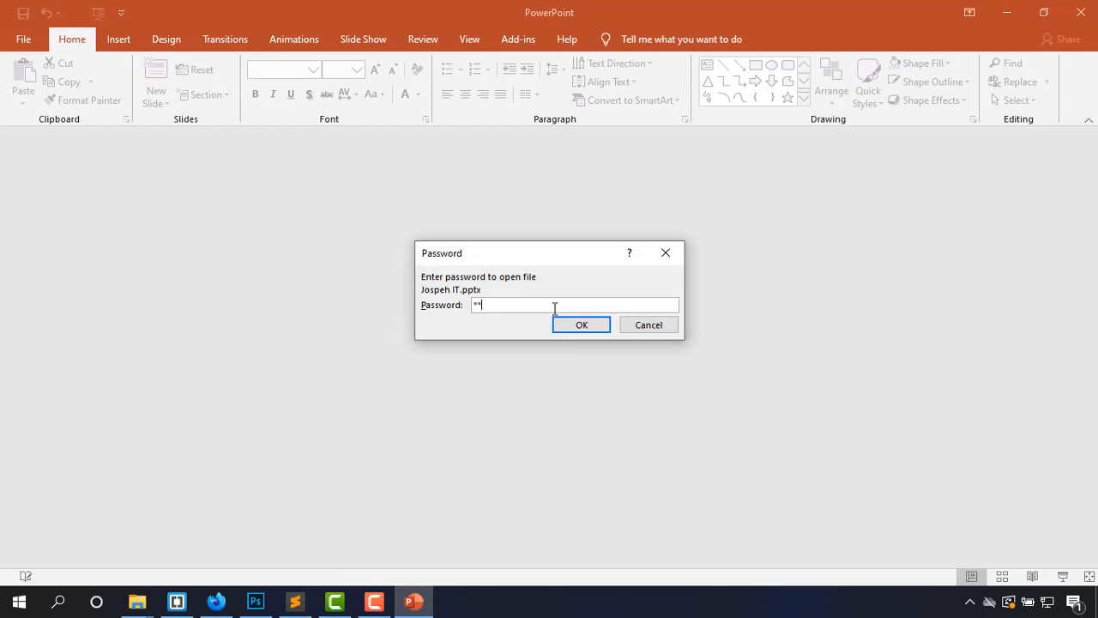
click(581, 324)
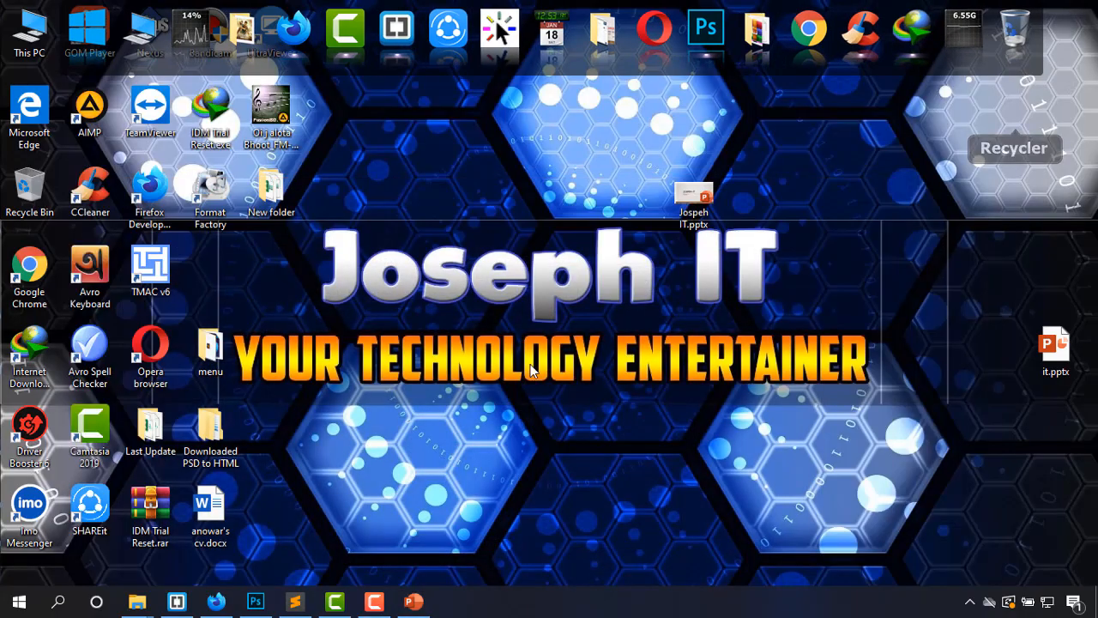
mouse_move(549, 405)
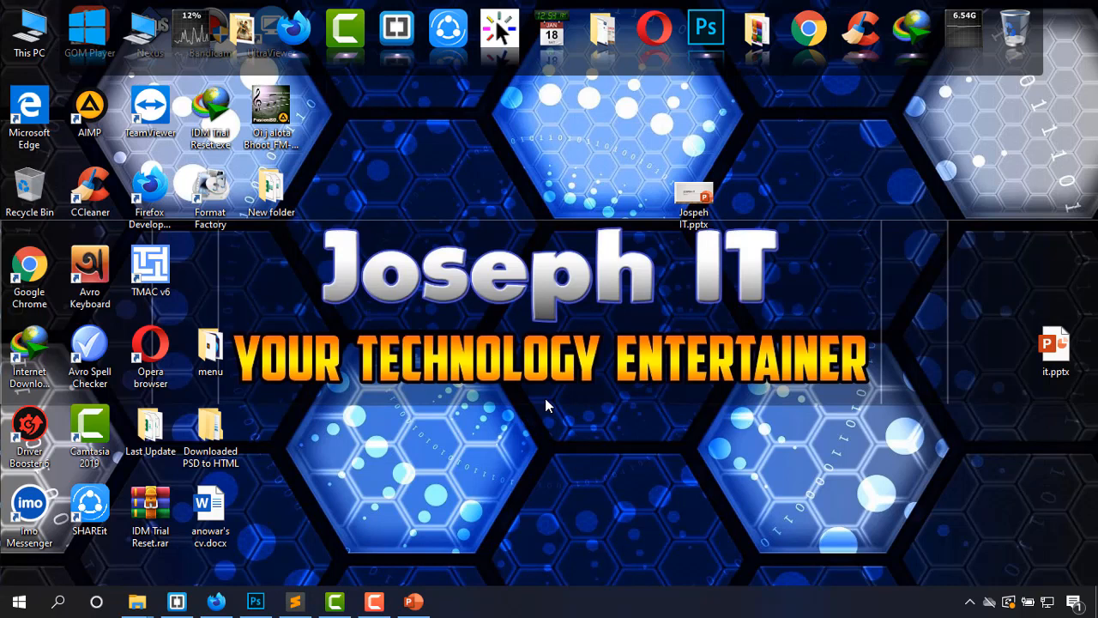